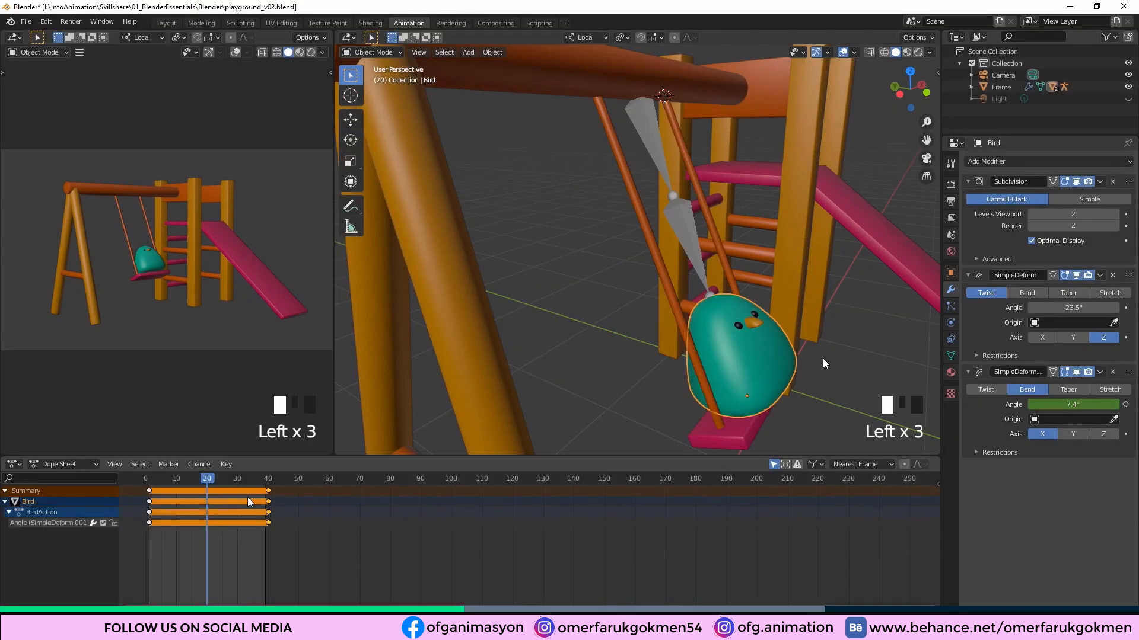
# Step the playhead back through the bird's swing from frame 20 toward frame 3.
pyautogui.click(155, 479)
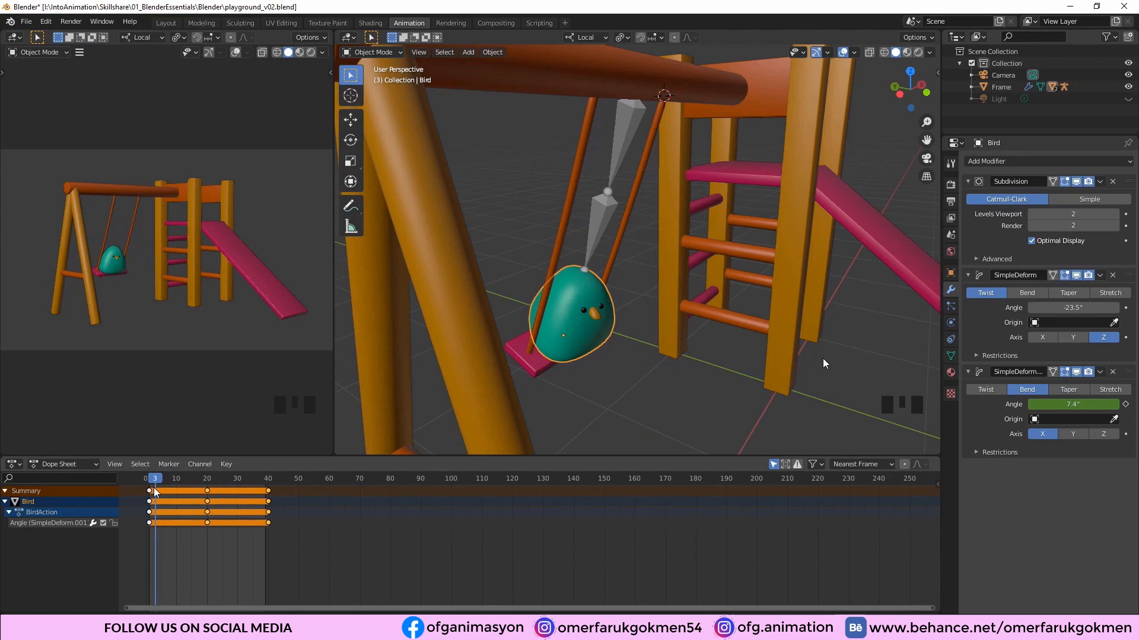
pyautogui.moveTo(155, 490); pyautogui.dragTo(172, 490)
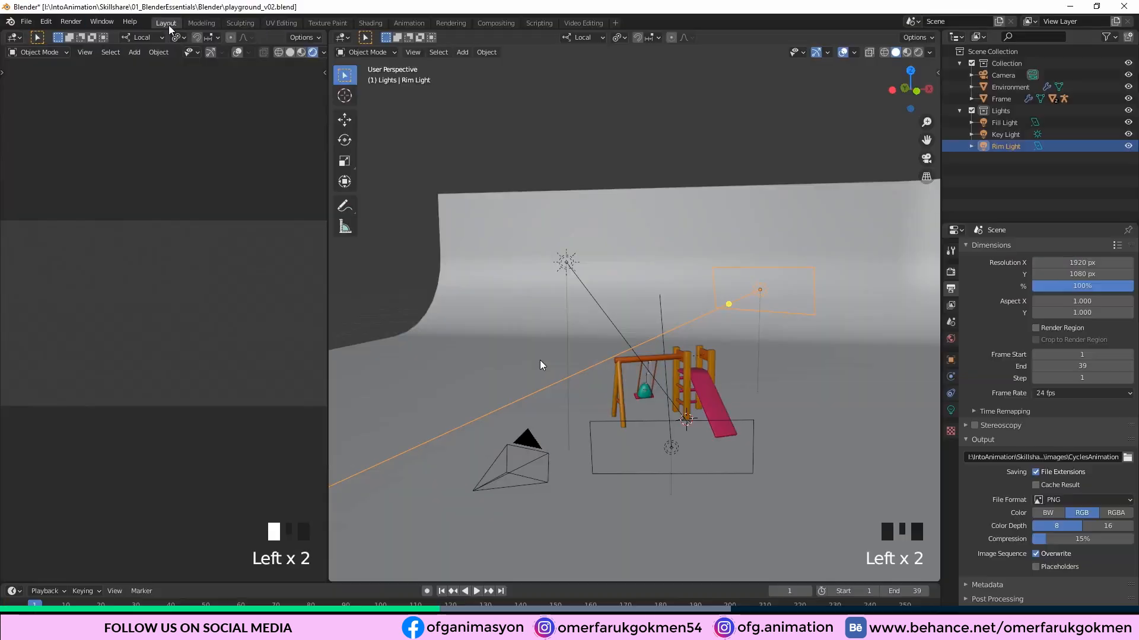
# Start Render Animation (Ctrl+F12) for the playground scene, frames 1–39 as PNGs.
pyautogui.click(70, 21)
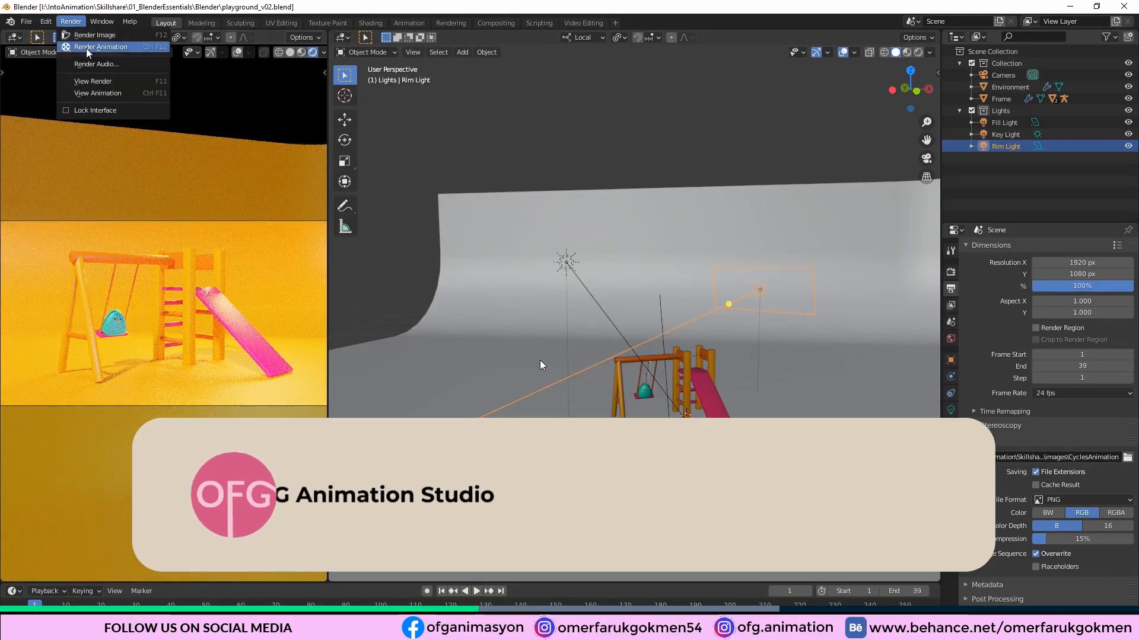
pyautogui.click(100, 47)
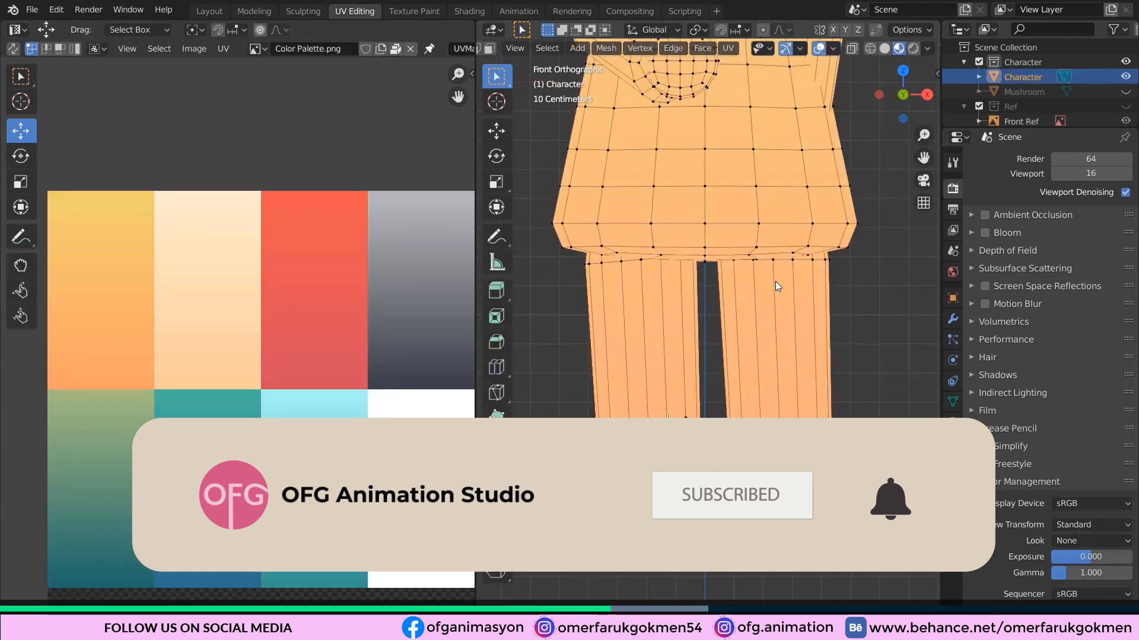
# Select the chicken rig's Arm.L bone in Pose Mode and rotate it.
pyautogui.click(208, 11)
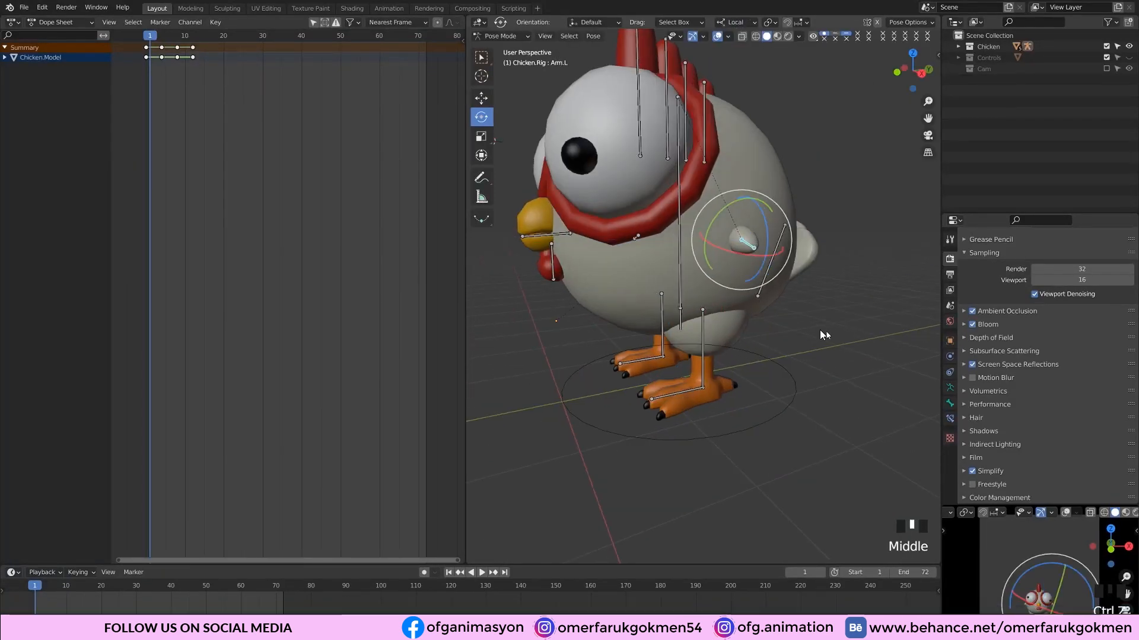
pyautogui.moveTo(820, 334); pyautogui.dragTo(719, 312)
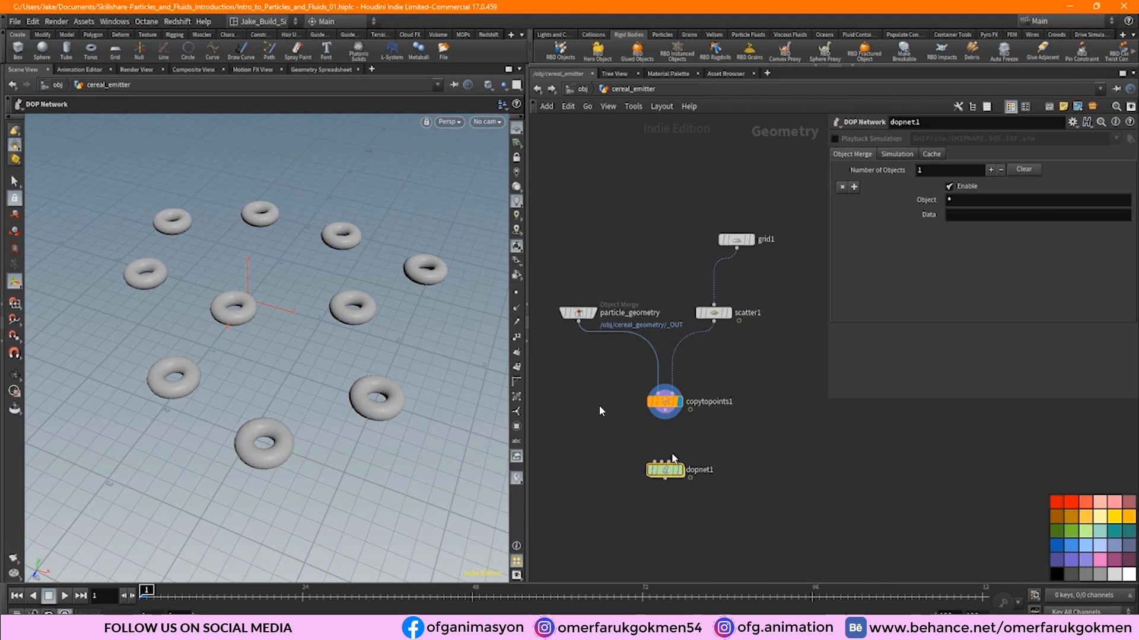
# Wire the copytopoints1 output into the dopnet1 input.
pyautogui.moveTo(673, 423); pyautogui.dragTo(651, 468)
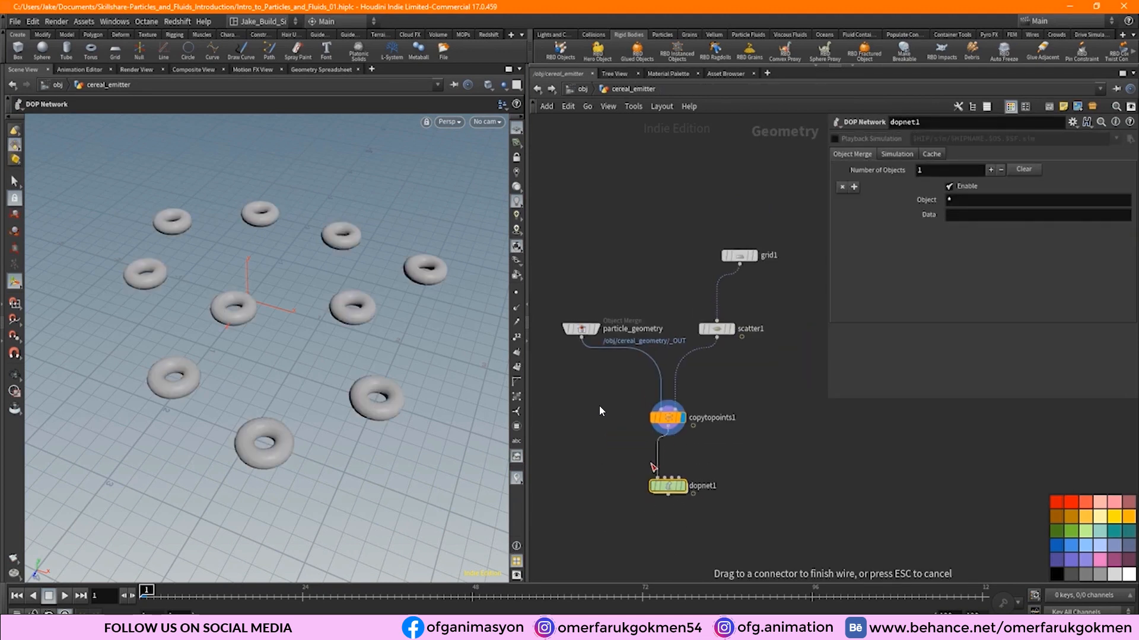